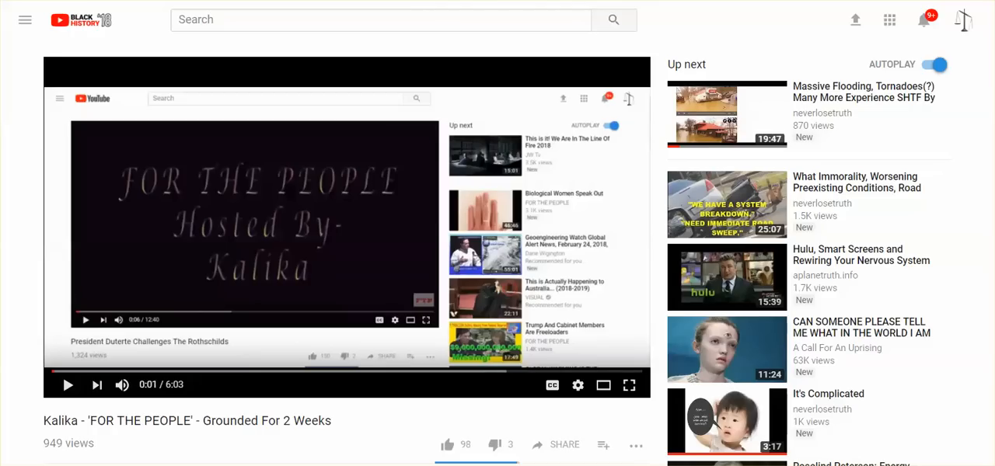
pyautogui.moveTo(599, 429)
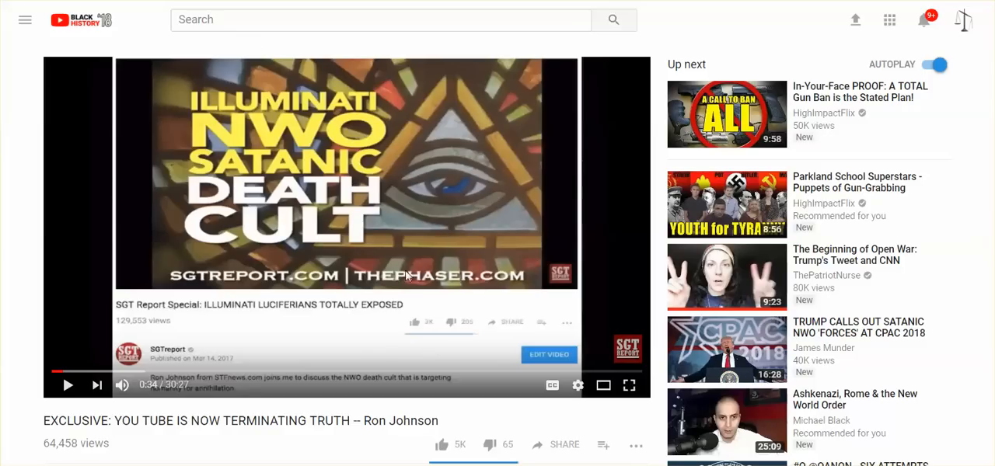
pyautogui.moveTo(311, 153)
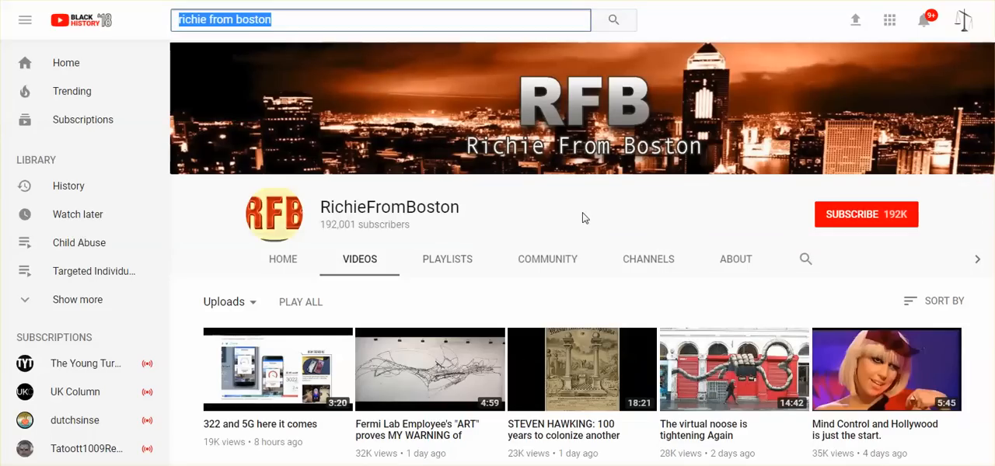
pyautogui.moveTo(461, 237)
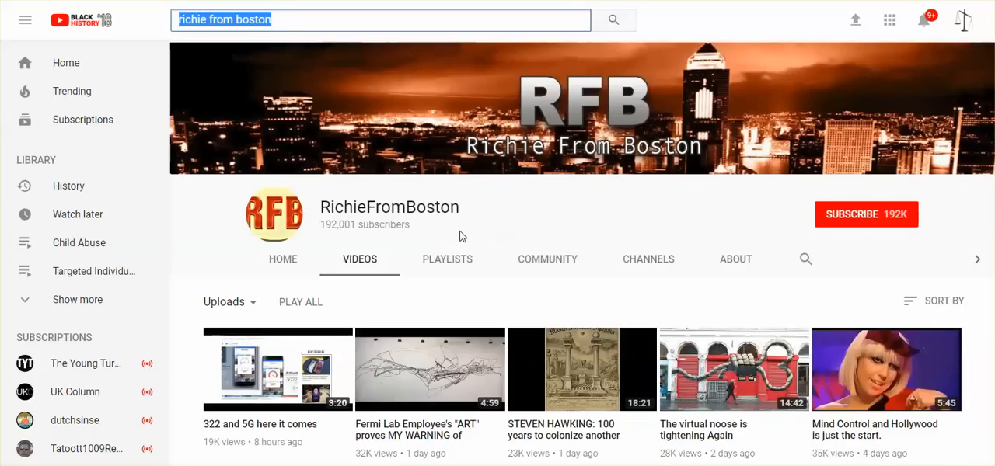
pyautogui.moveTo(507, 224)
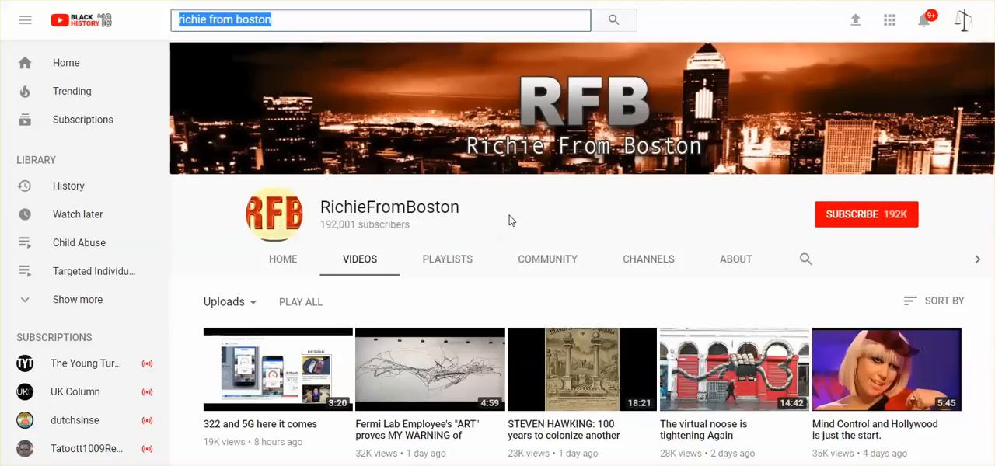
pyautogui.moveTo(460, 216)
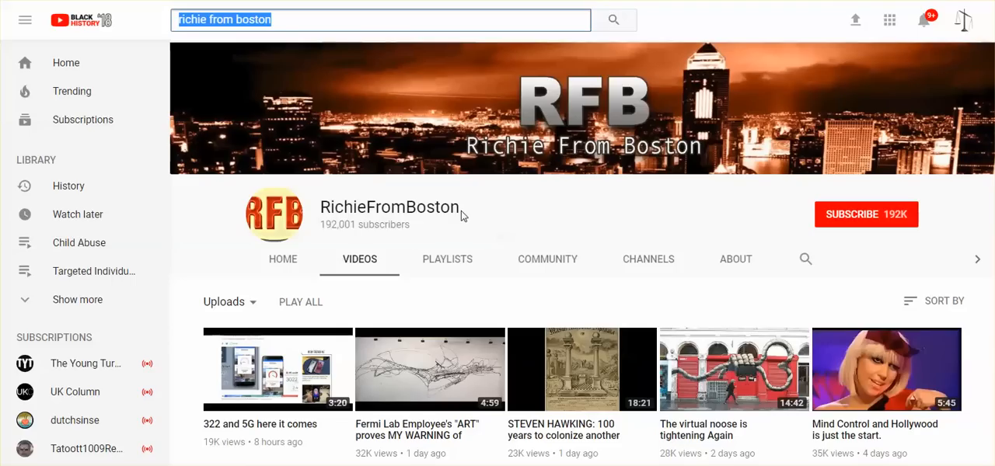
pyautogui.moveTo(520, 230)
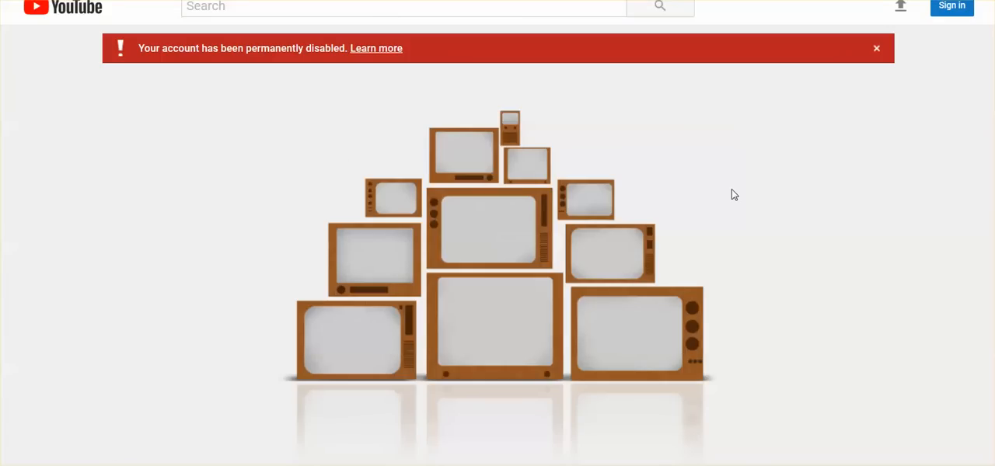
pyautogui.moveTo(706, 243)
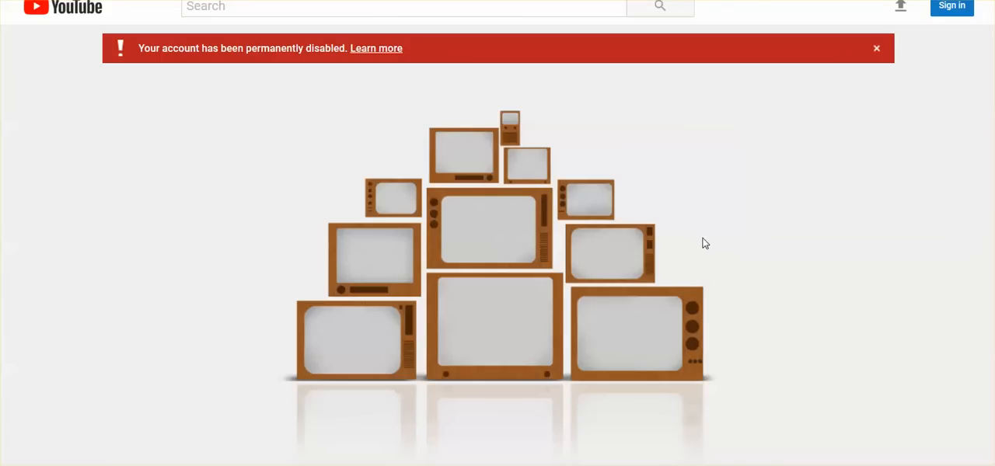
pyautogui.moveTo(746, 211)
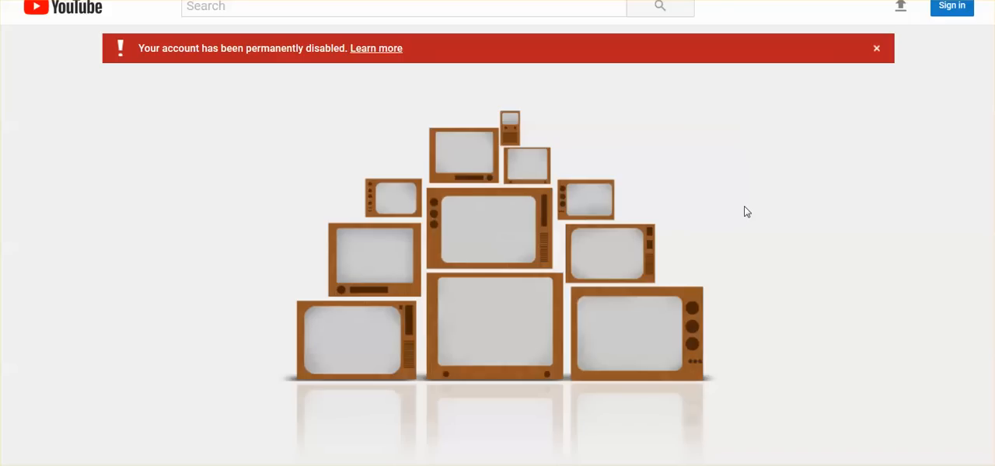
pyautogui.moveTo(951, 8)
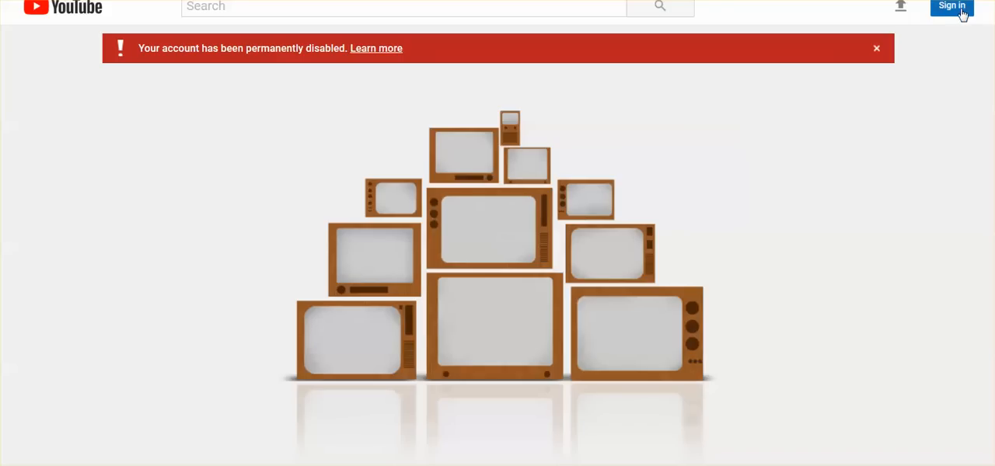
pyautogui.moveTo(731, 292)
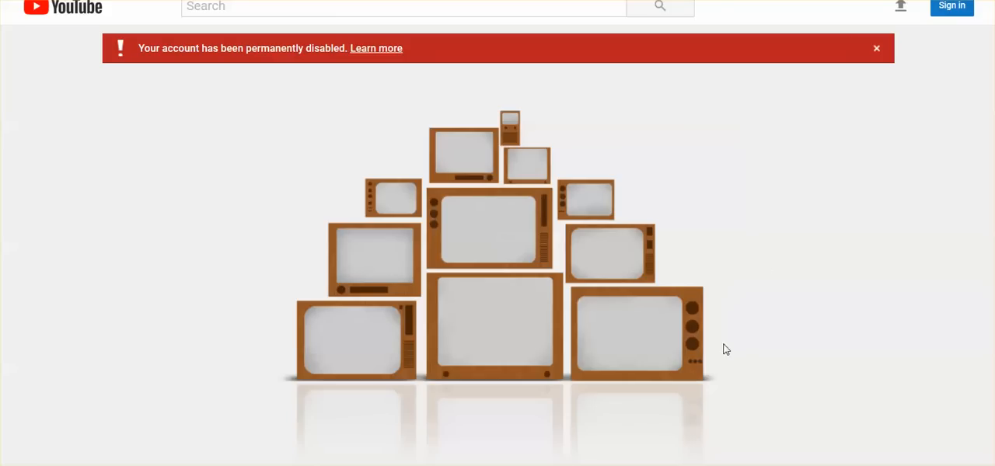
# Step: Scroll down the page showing the 'Your account has been permanently disabled' notice
pyautogui.scroll(-3)
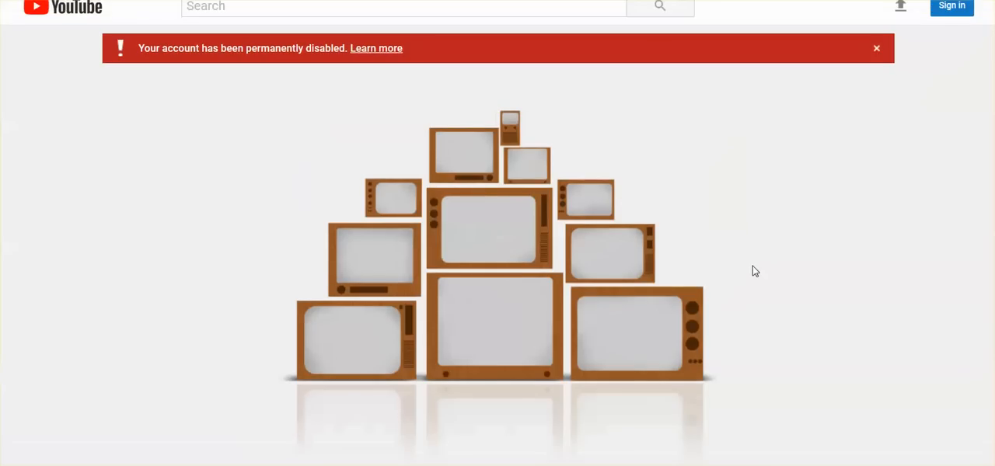
pyautogui.moveTo(731, 160)
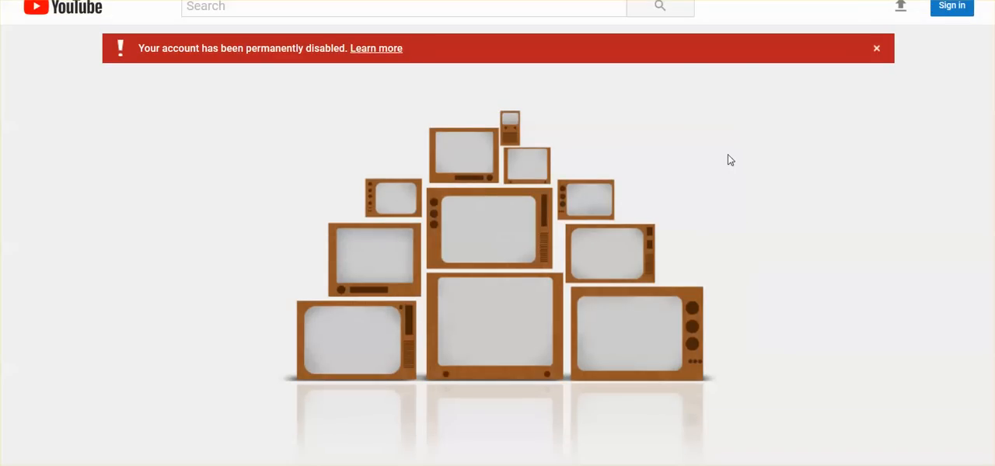
pyautogui.moveTo(737, 123)
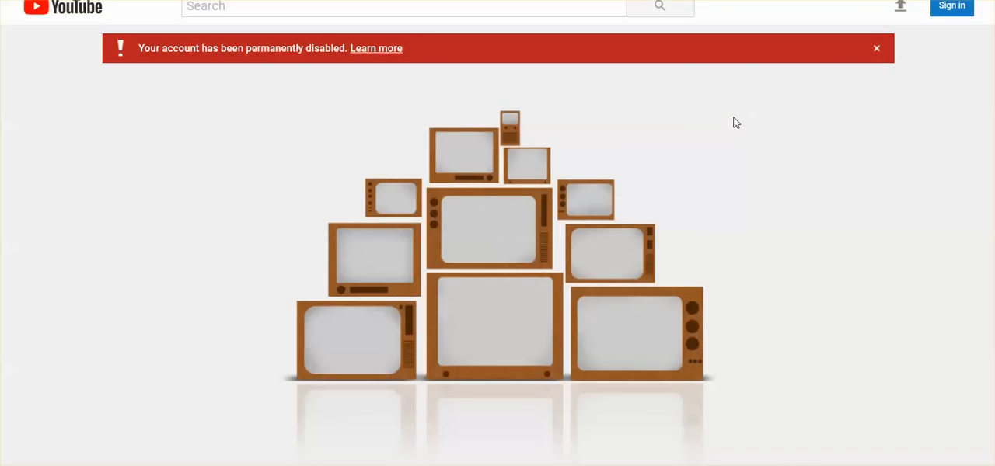
pyautogui.moveTo(706, 105)
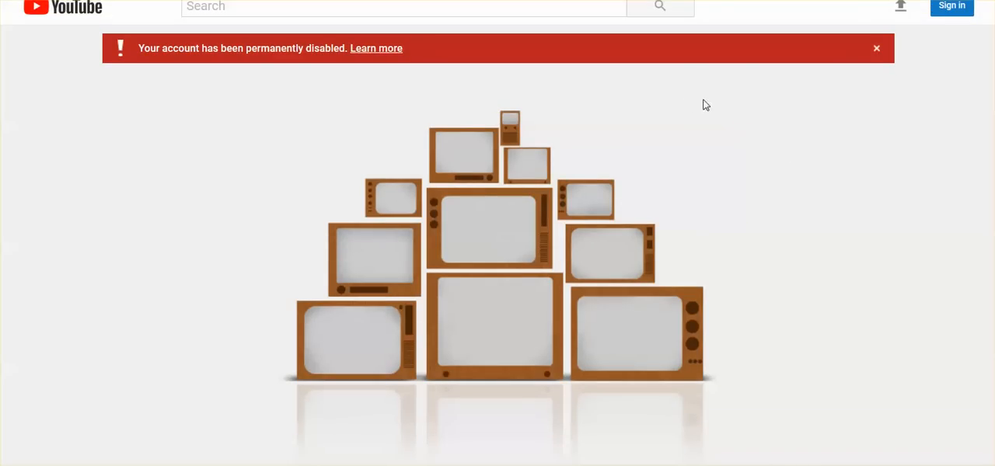
pyautogui.moveTo(737, 118)
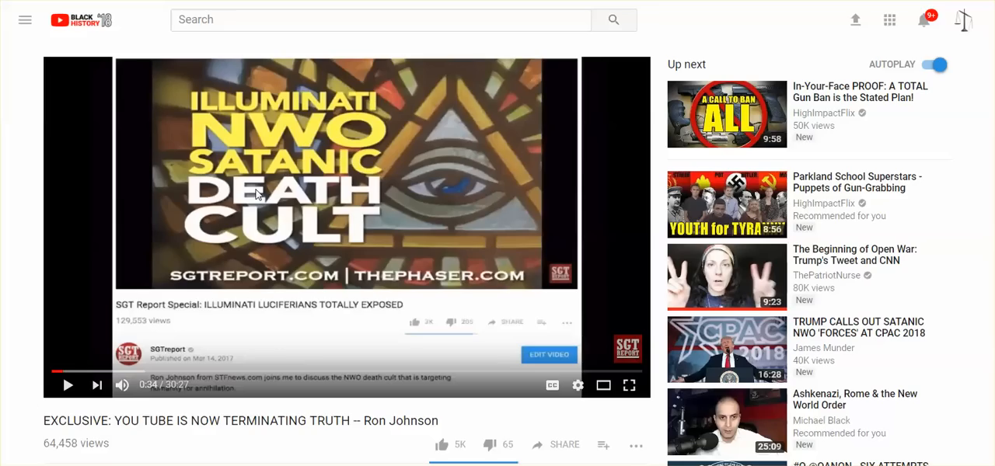
pyautogui.moveTo(263, 317)
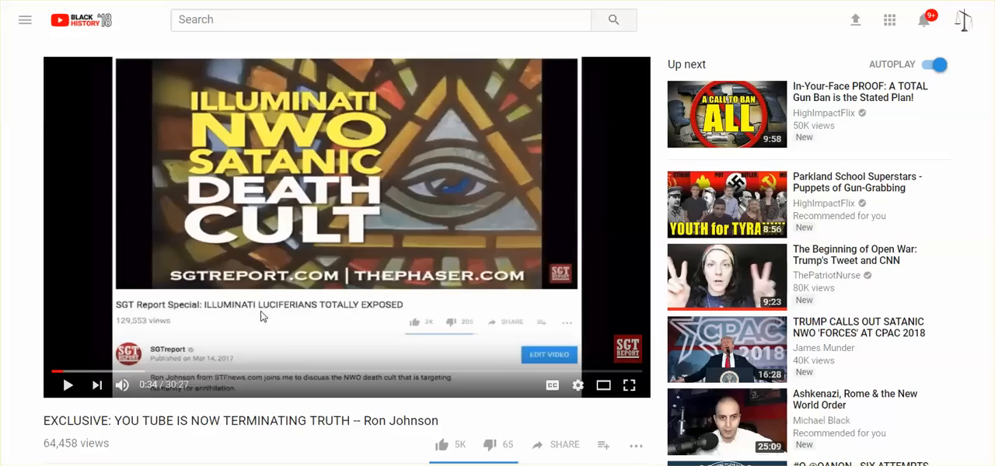
pyautogui.moveTo(311, 420)
pyautogui.write('channel terminated')
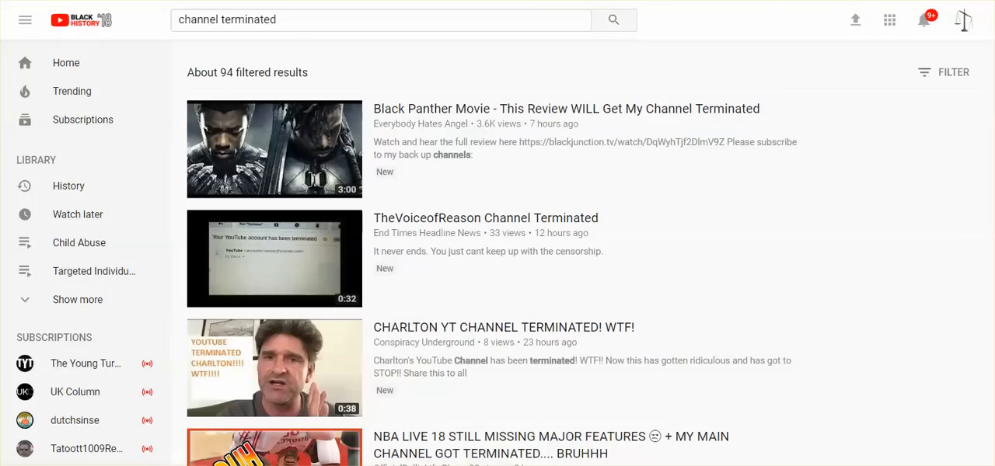
# Step: Open the video ''FOR THE PEOPLE' - Grounded For 2 Weeks' from the 'channel terminated' search results
pyautogui.click(274, 260)
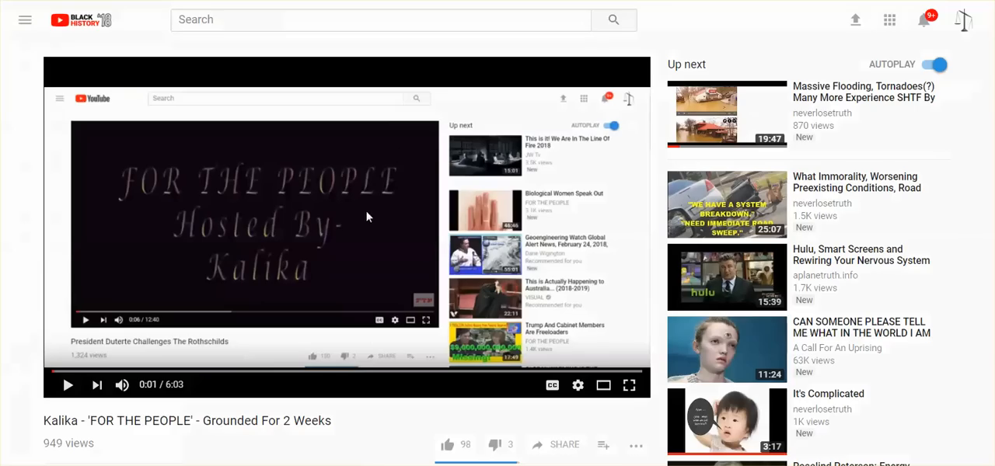
pyautogui.moveTo(345, 216)
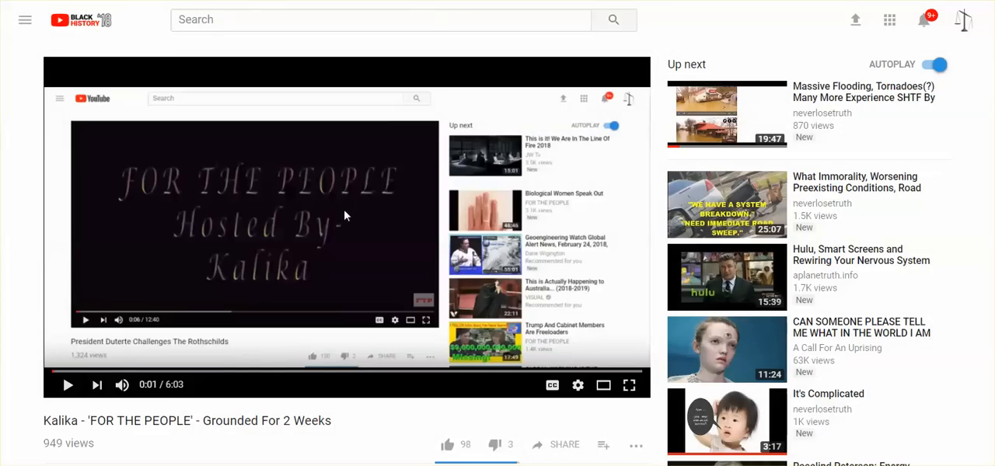
pyautogui.moveTo(355, 236)
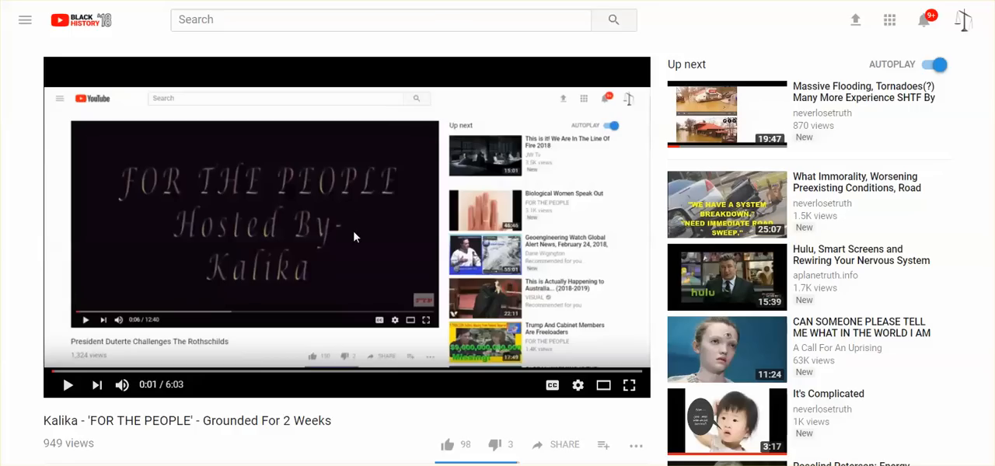
pyautogui.moveTo(367, 196)
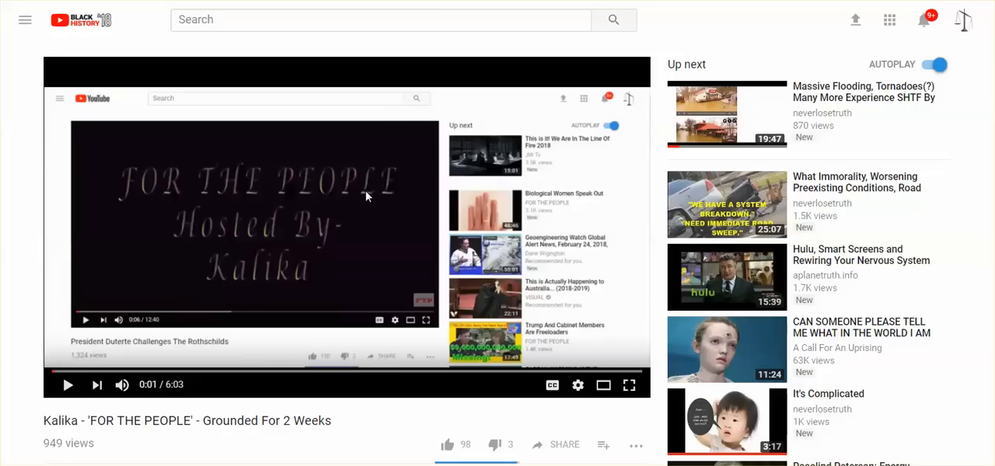